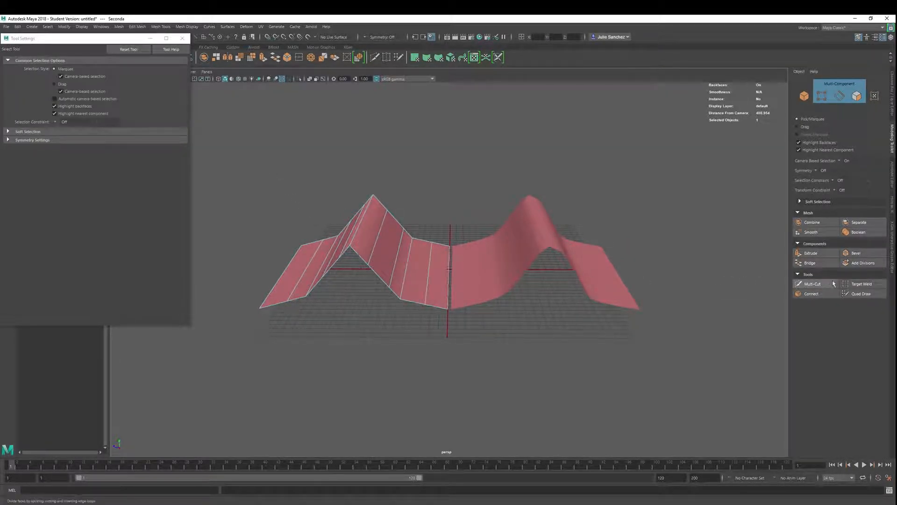
# Activate the Multi-Cut tool from the Modeling Toolkit's Tools section
pyautogui.click(813, 283)
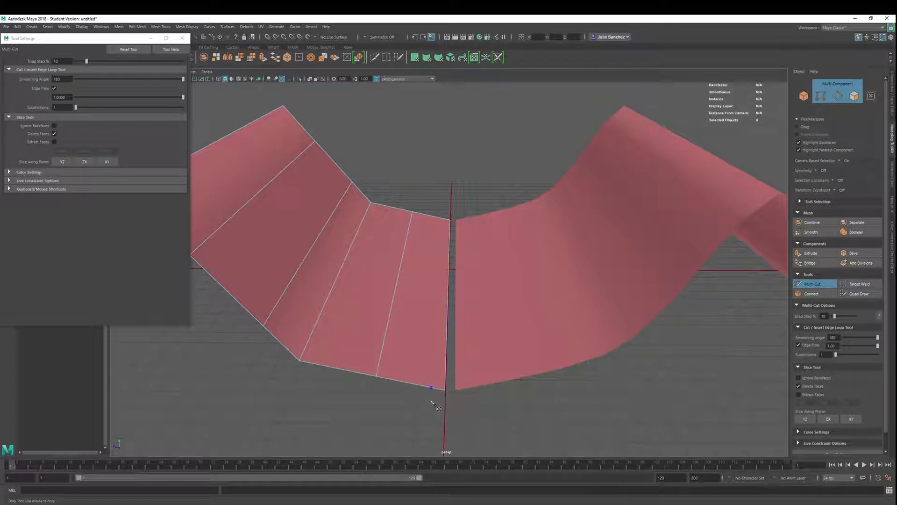
# Turn off Edge Flow in the Multi-Cut settings, then bring up the selection marking menu
pyautogui.moveTo(435, 400); pyautogui.dragTo(435, 257)
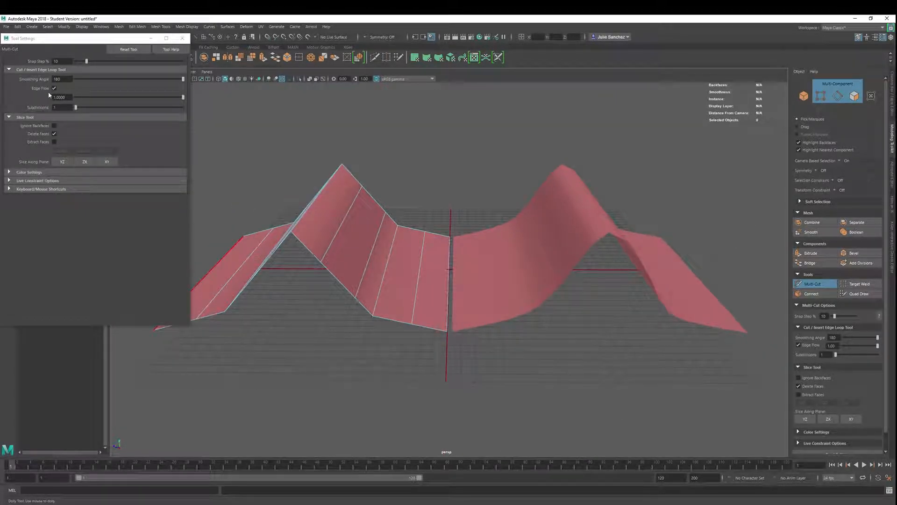
pyautogui.click(54, 88)
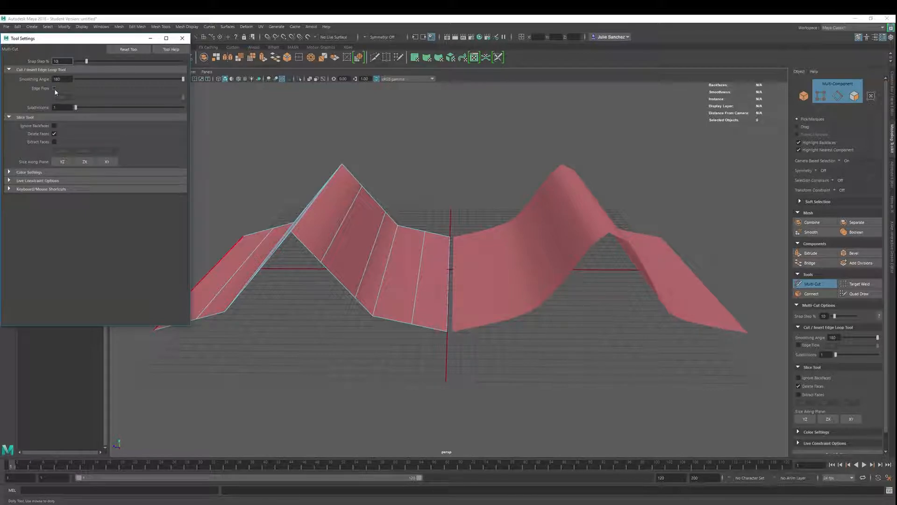
pyautogui.click(54, 88)
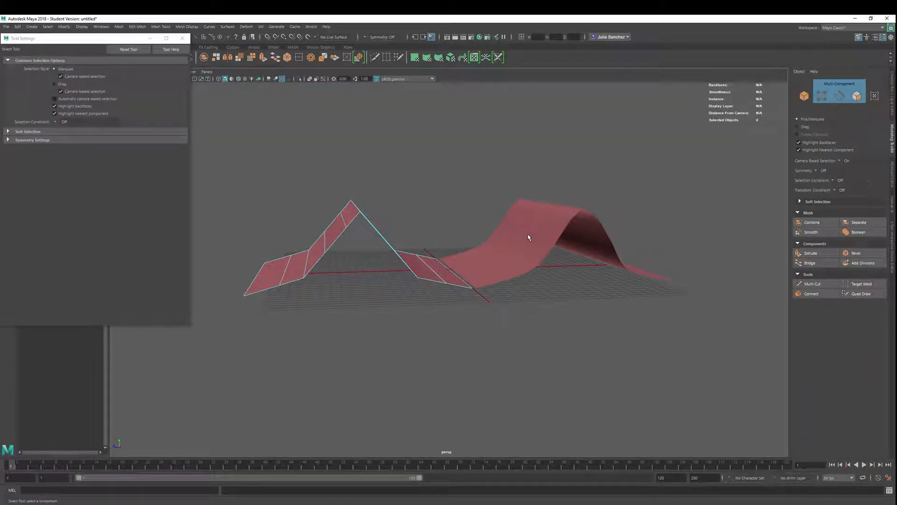
pyautogui.rightClick(528, 238)
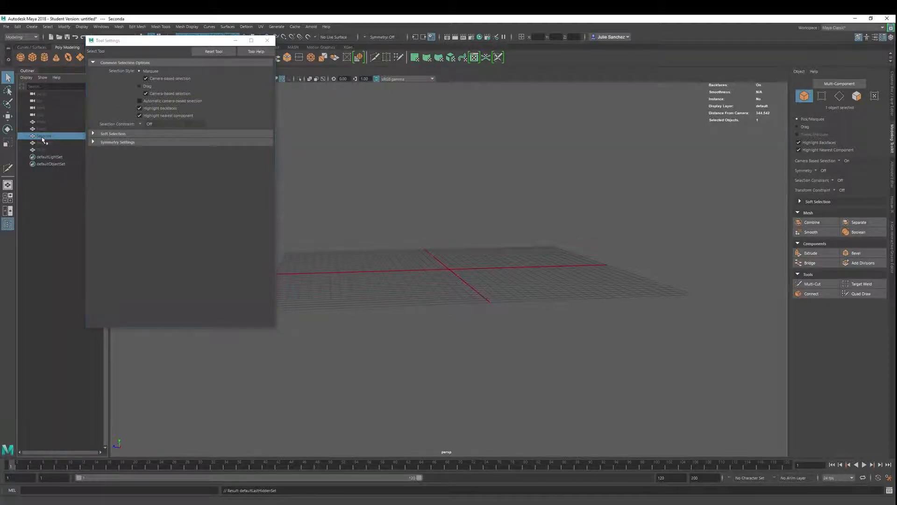
# Select an object in the Outliner and close the Tool Settings window
pyautogui.click(46, 143)
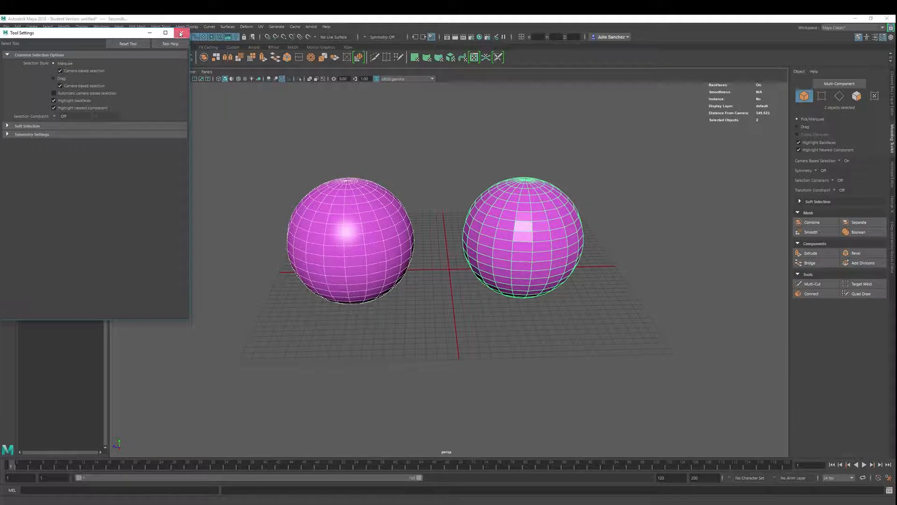
pyautogui.click(812, 284)
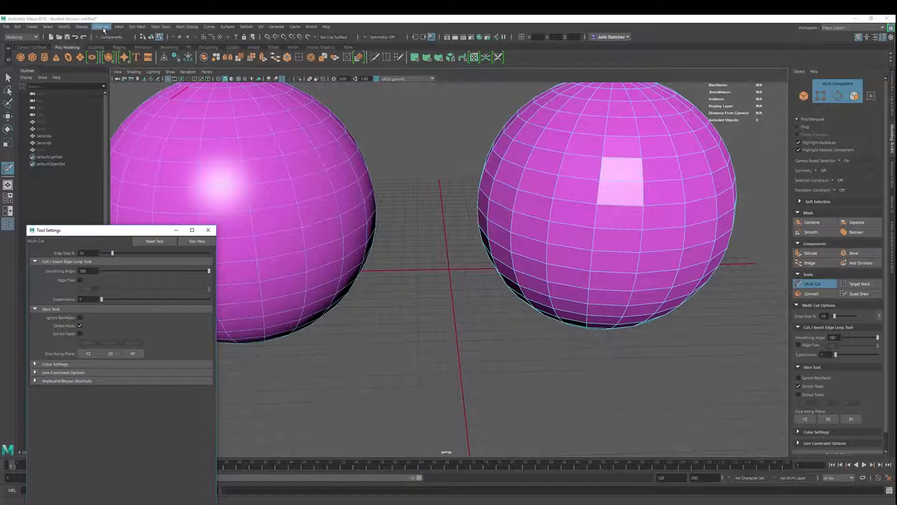
# Turn on the Soft/Hard Edges polygon display for the two spheres
pyautogui.click(82, 26)
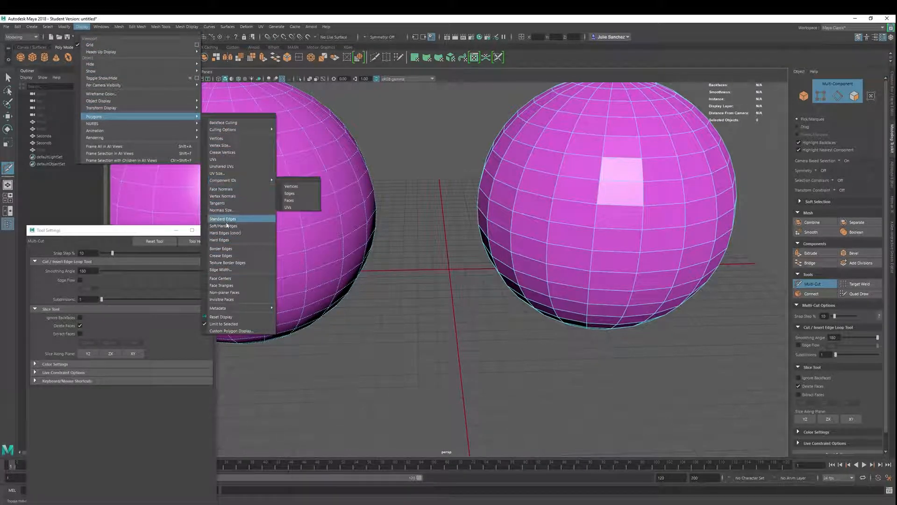
pyautogui.moveTo(226, 226)
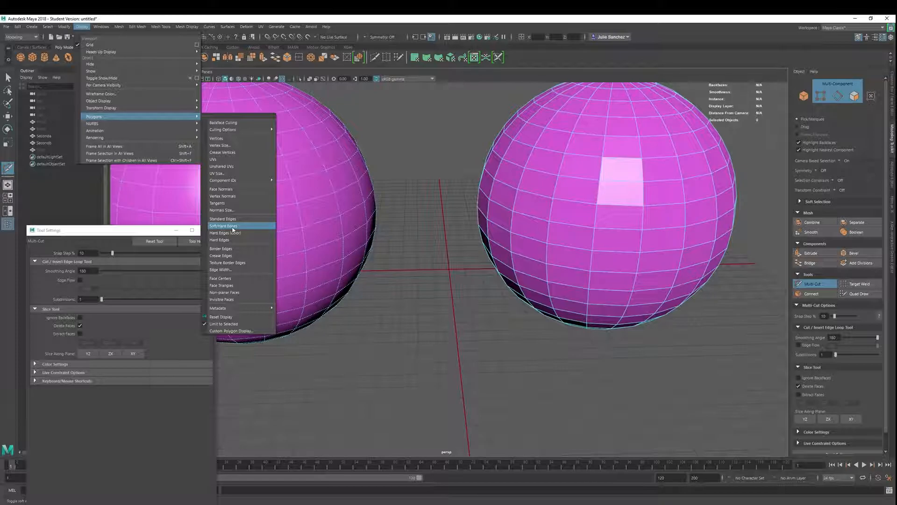
pyautogui.click(224, 225)
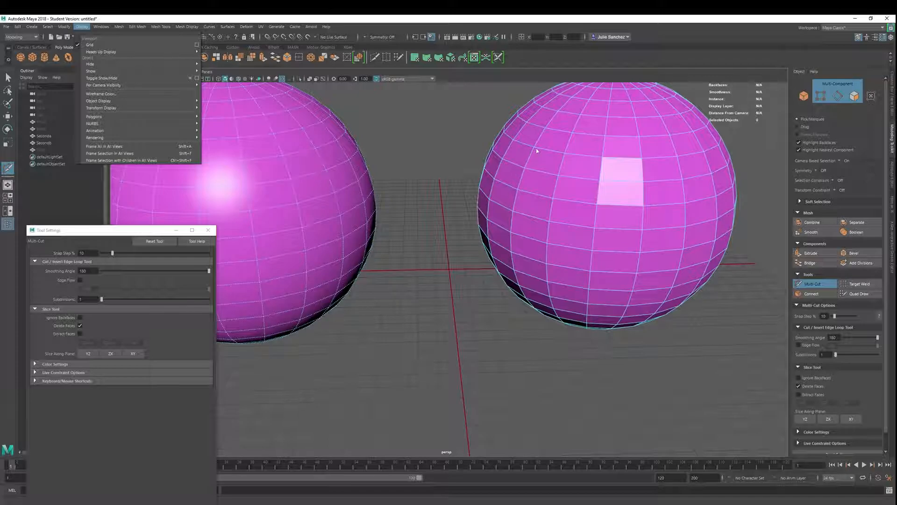
pyautogui.moveTo(525, 167)
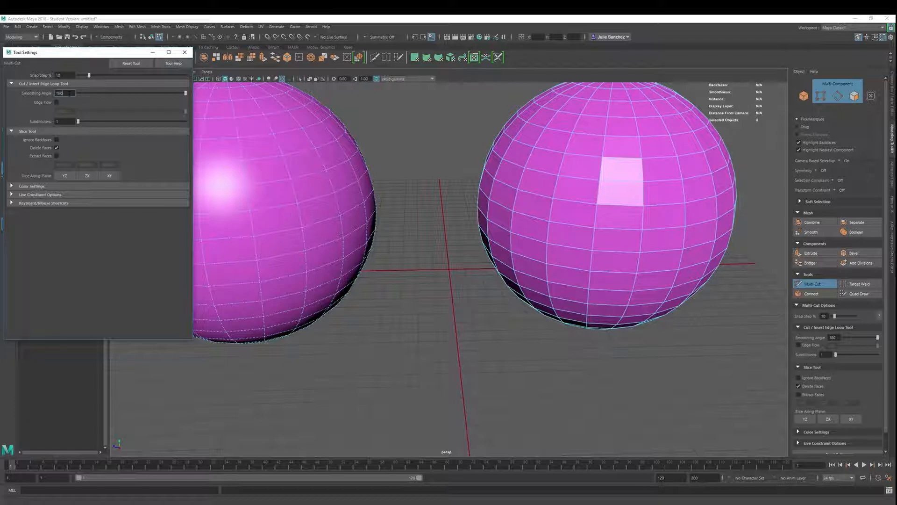
pyautogui.click(234, 159)
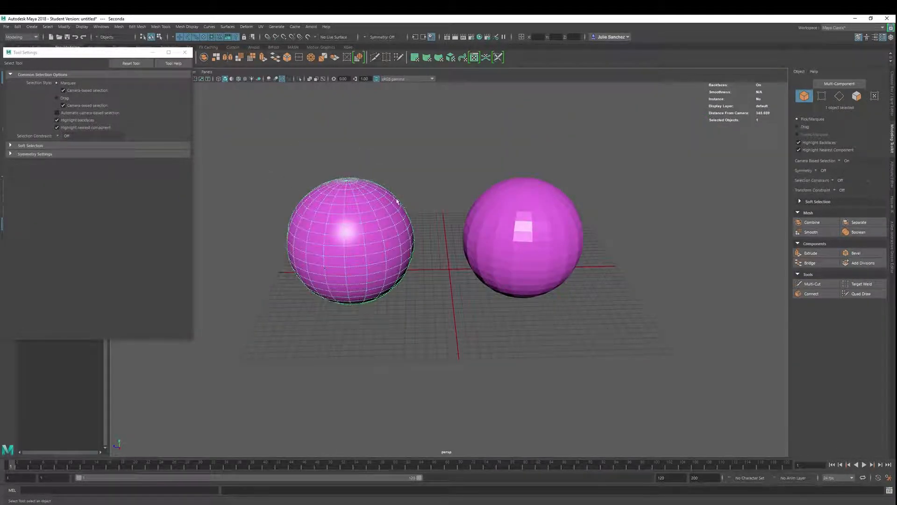
pyautogui.click(520, 229)
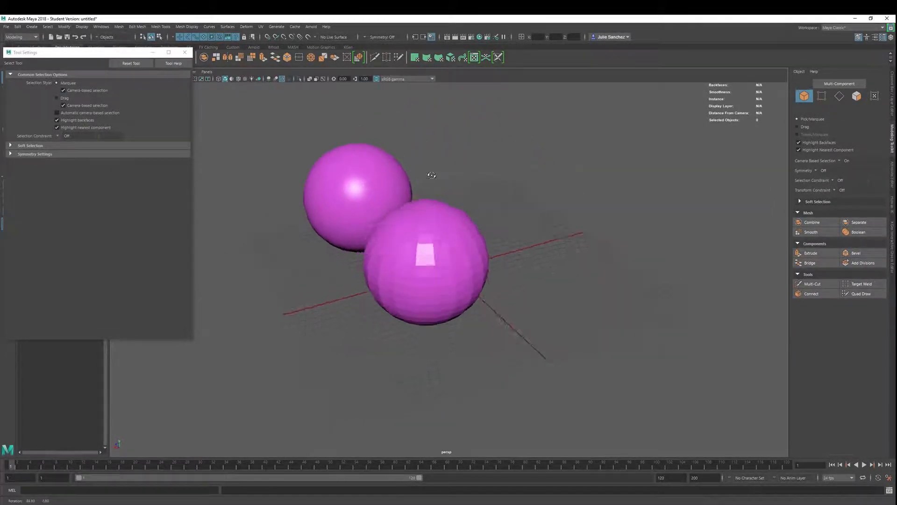
pyautogui.moveTo(431, 174); pyautogui.dragTo(508, 245)
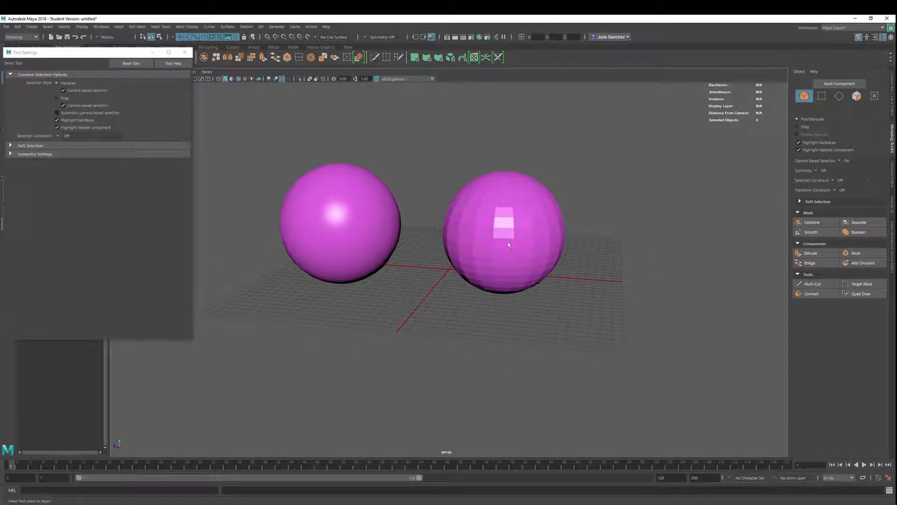
pyautogui.moveTo(504, 247); pyautogui.dragTo(395, 270)
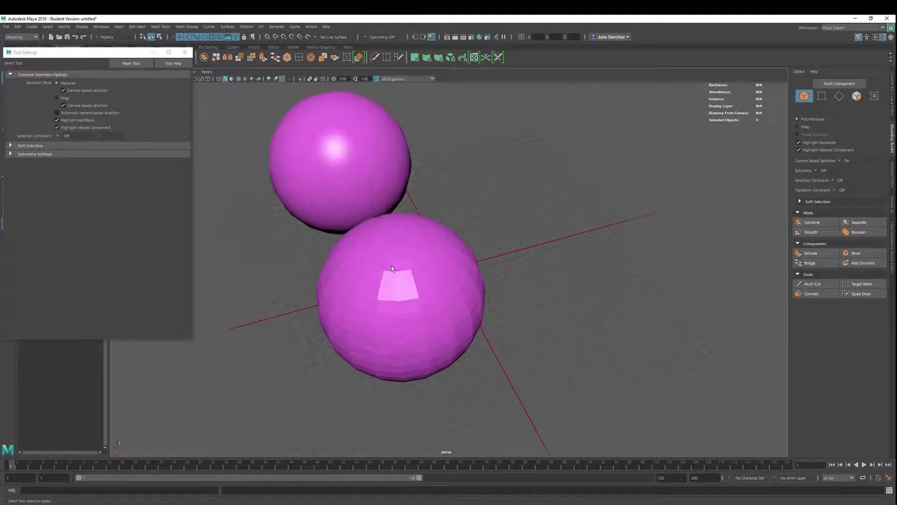
pyautogui.moveTo(392, 270); pyautogui.dragTo(329, 226)
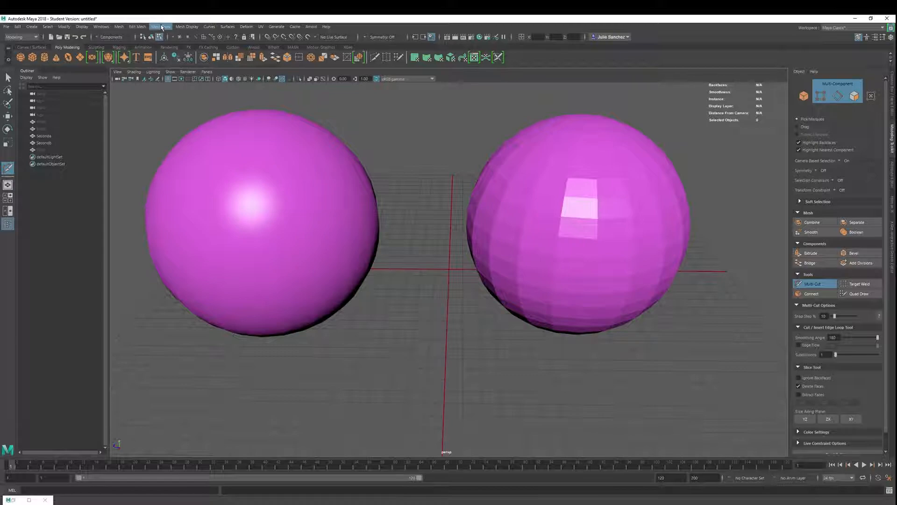
# Set the Soften/Harden Edges angle to 30 and apply it to the left sphere
pyautogui.click(187, 26)
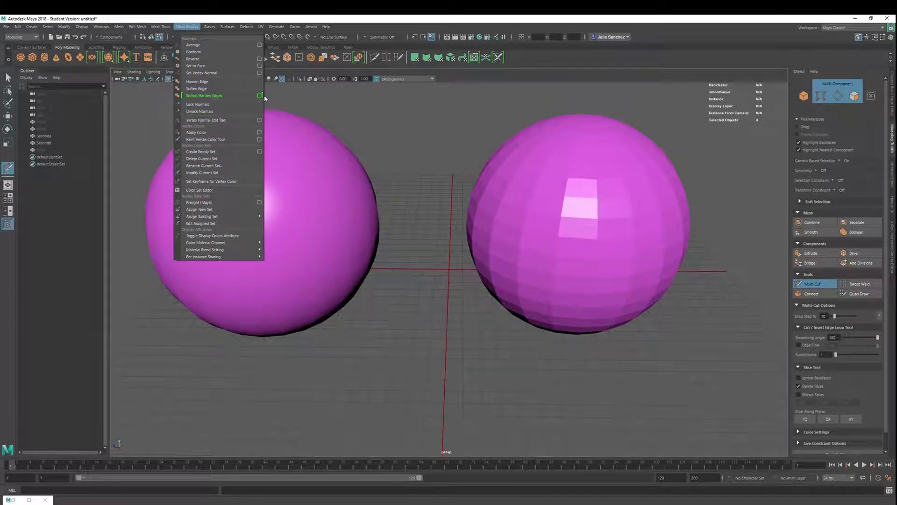
pyautogui.click(260, 95)
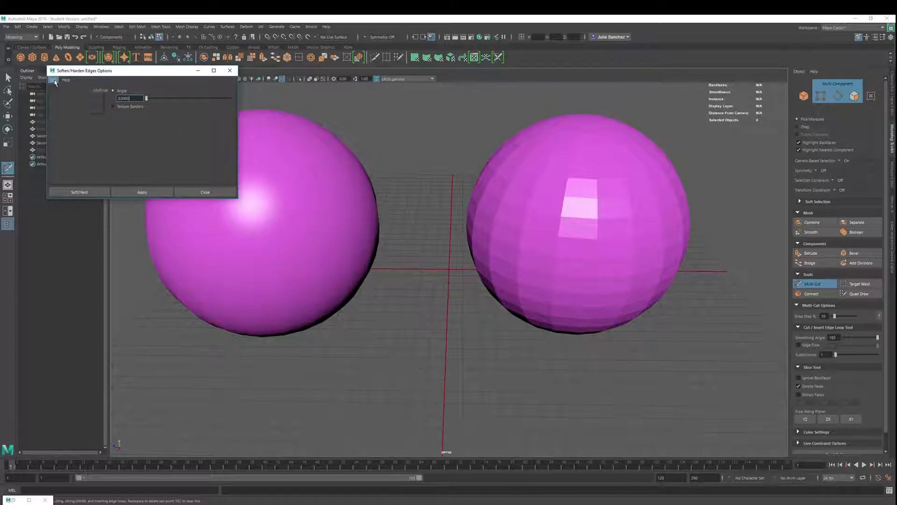
pyautogui.moveTo(145, 97); pyautogui.dragTo(160, 97)
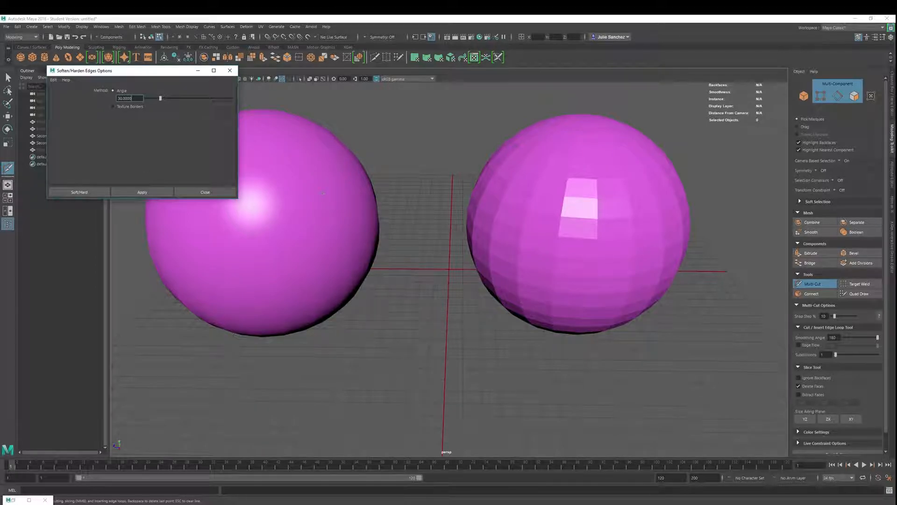
pyautogui.click(328, 174)
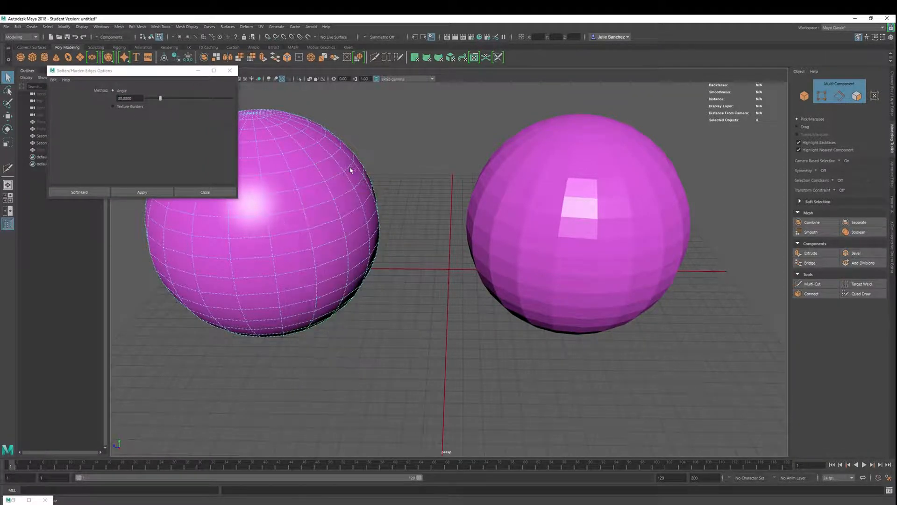
pyautogui.click(141, 191)
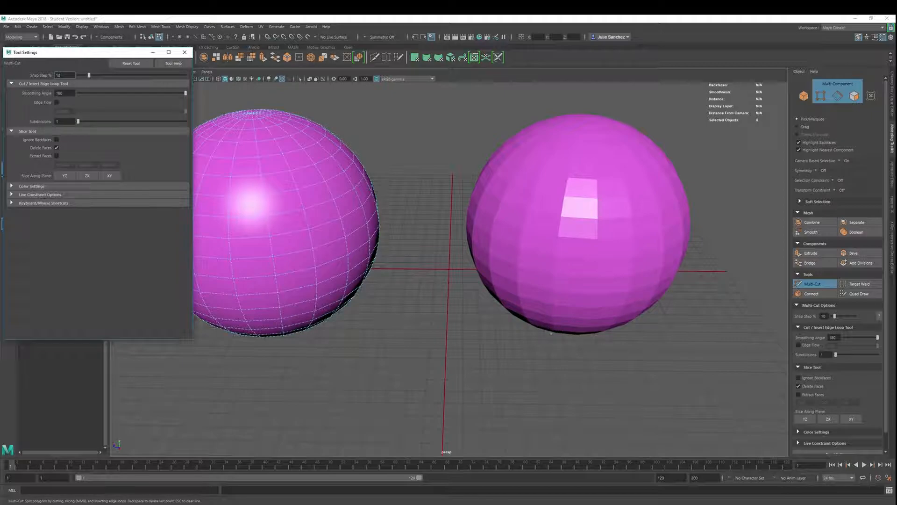
pyautogui.moveTo(462, 294)
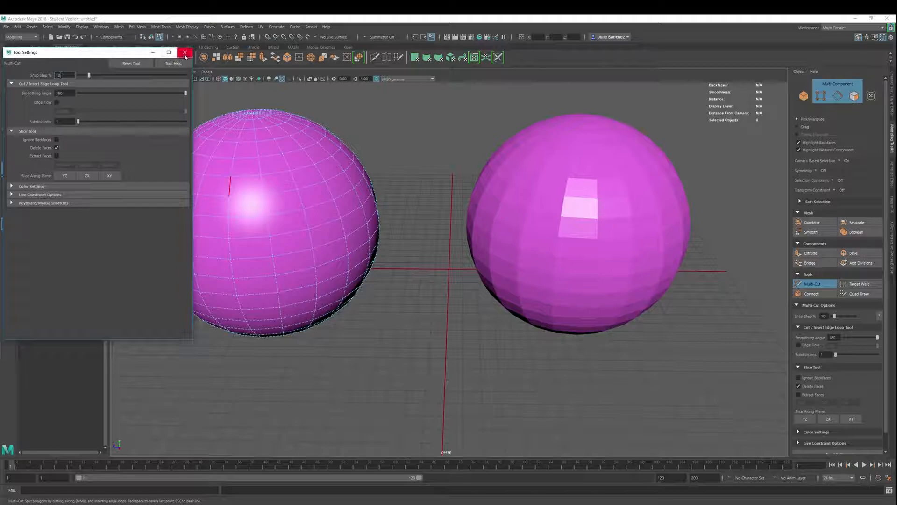
# Close the Multi-Cut Tool Settings window
pyautogui.click(184, 52)
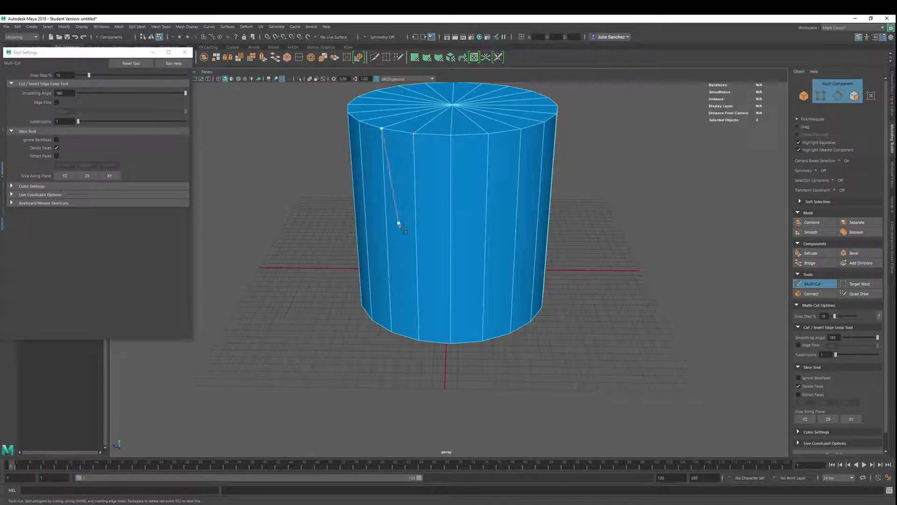
pyautogui.click(393, 200)
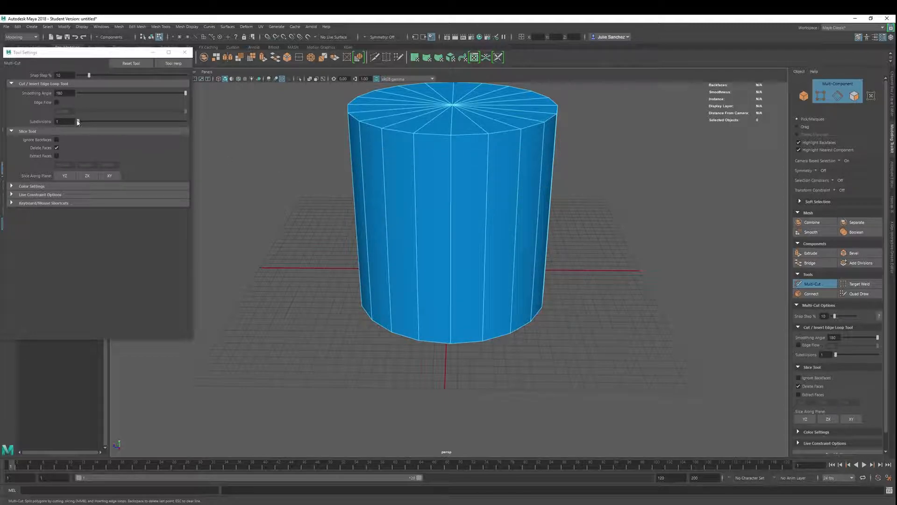
pyautogui.moveTo(64, 120); pyautogui.dragTo(126, 121)
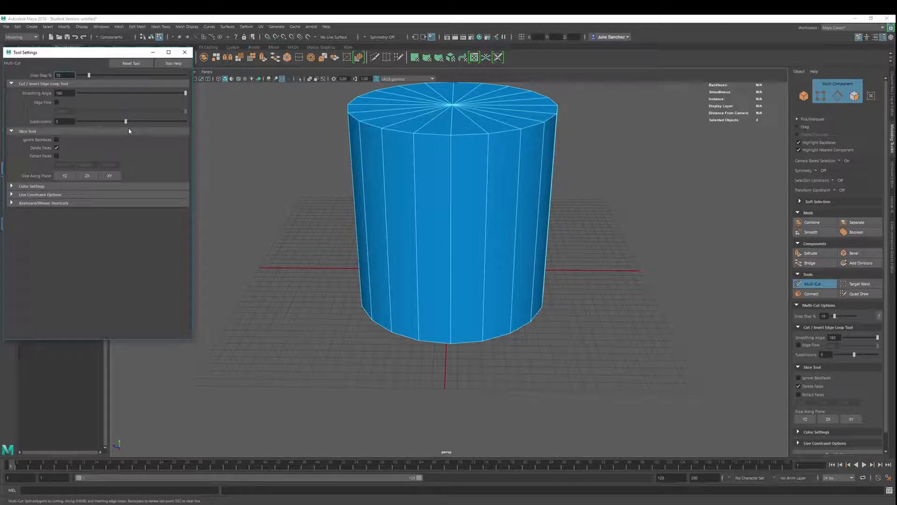
pyautogui.click(410, 184)
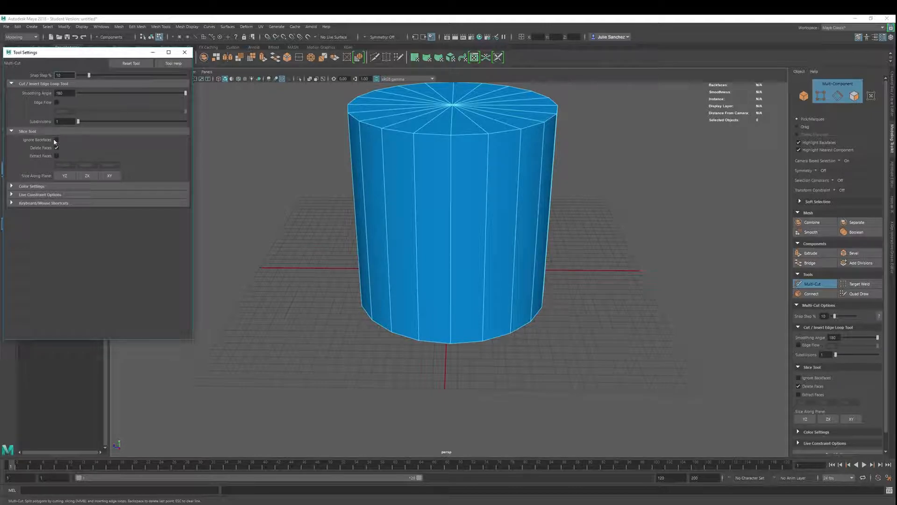
# Enable Ignore Backfaces, slice across the cylinder's front faces, and orbit to inspect
pyautogui.click(56, 139)
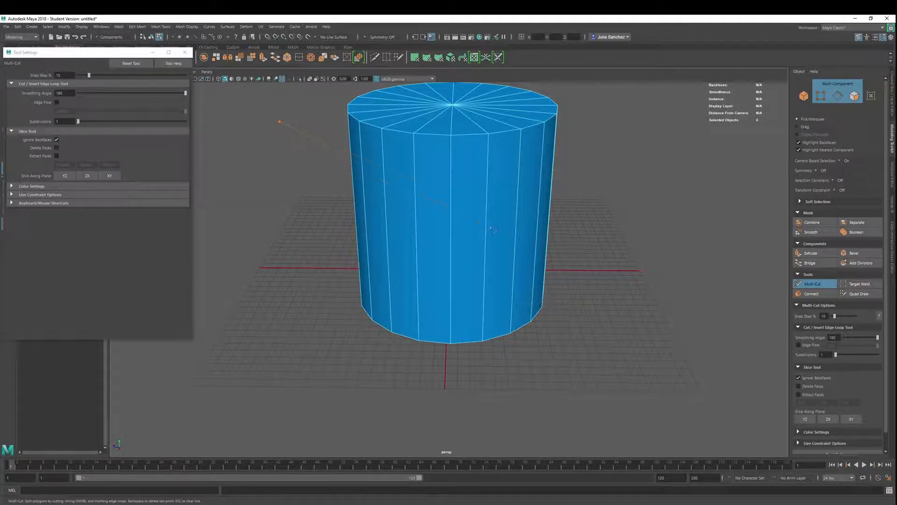
pyautogui.moveTo(280, 122); pyautogui.dragTo(601, 269)
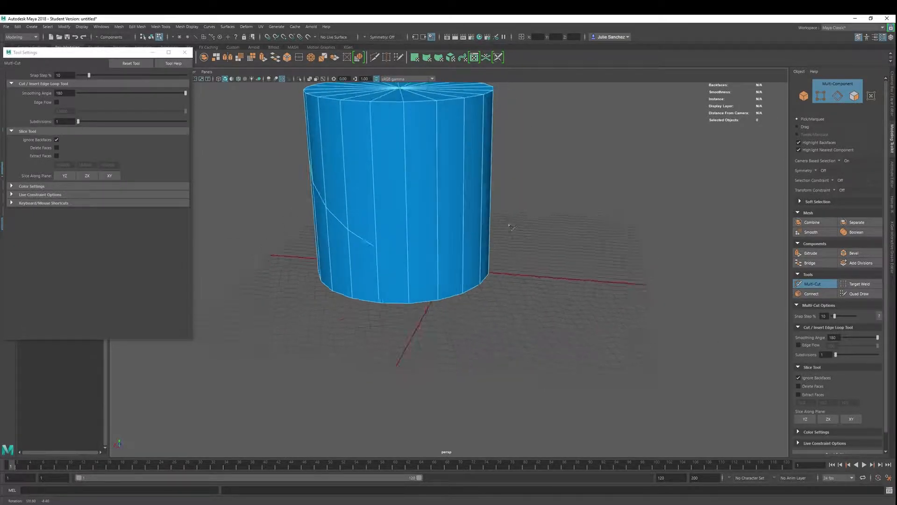
pyautogui.moveTo(509, 226); pyautogui.dragTo(604, 226)
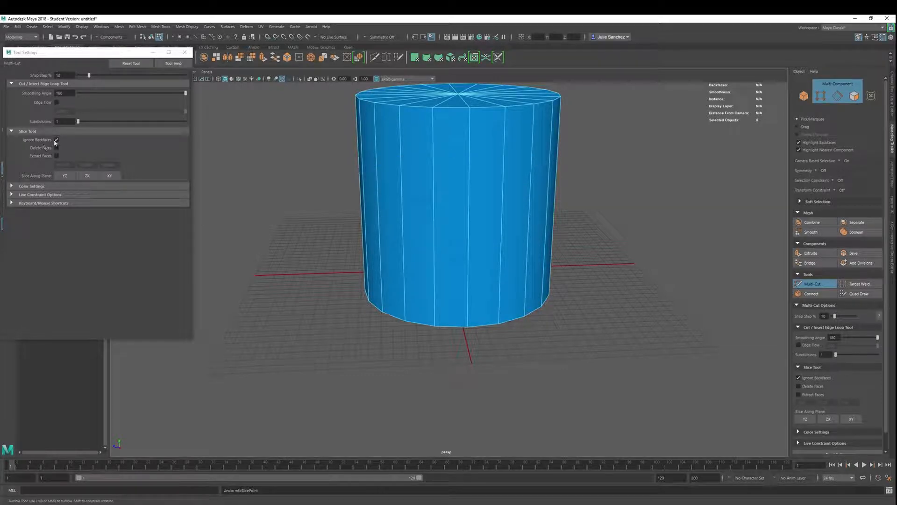
# Turn Ignore Backfaces off and toggle Delete Faces on, then off again
pyautogui.click(56, 148)
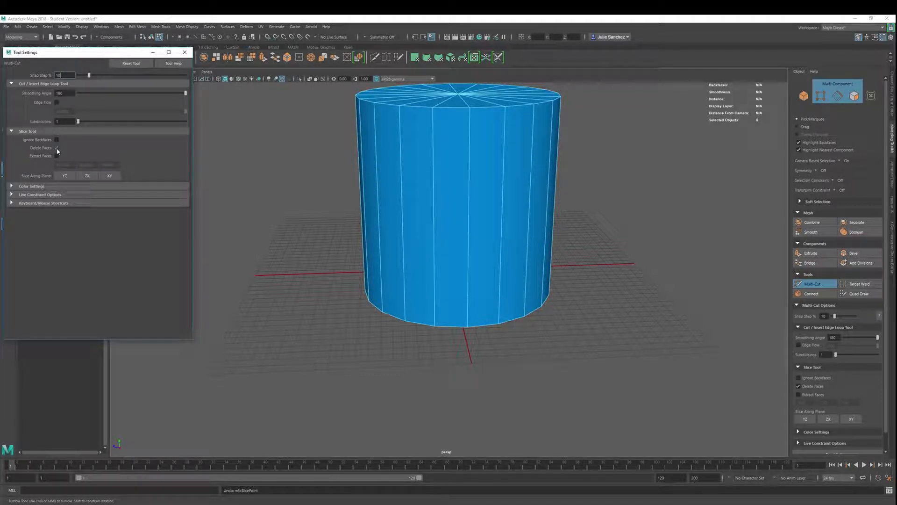
pyautogui.click(56, 147)
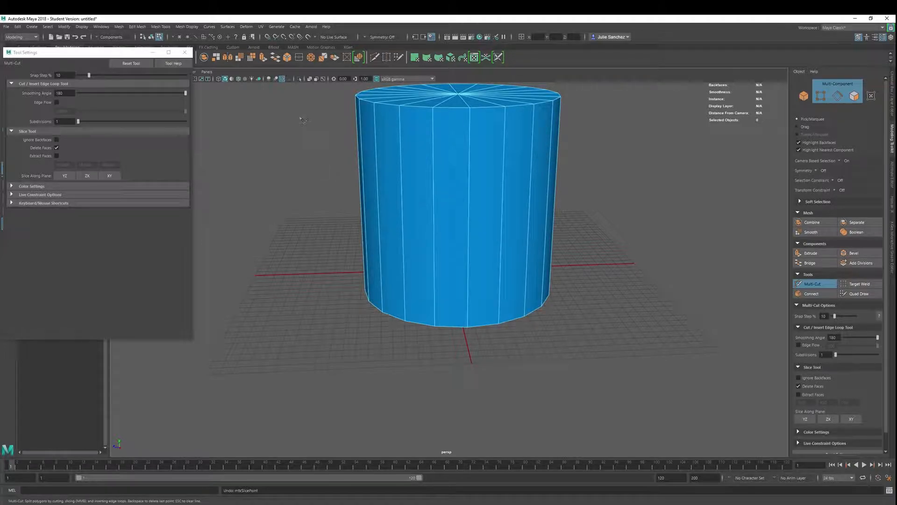
pyautogui.click(56, 147)
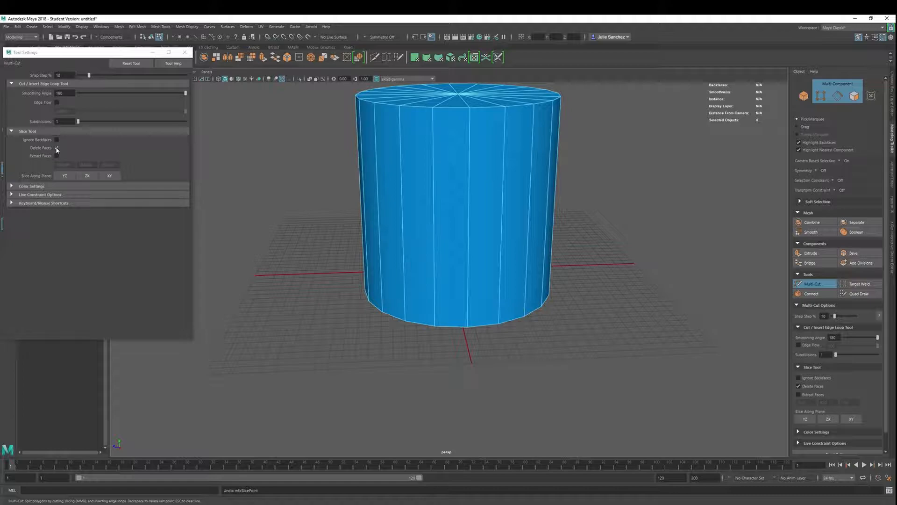
pyautogui.click(56, 147)
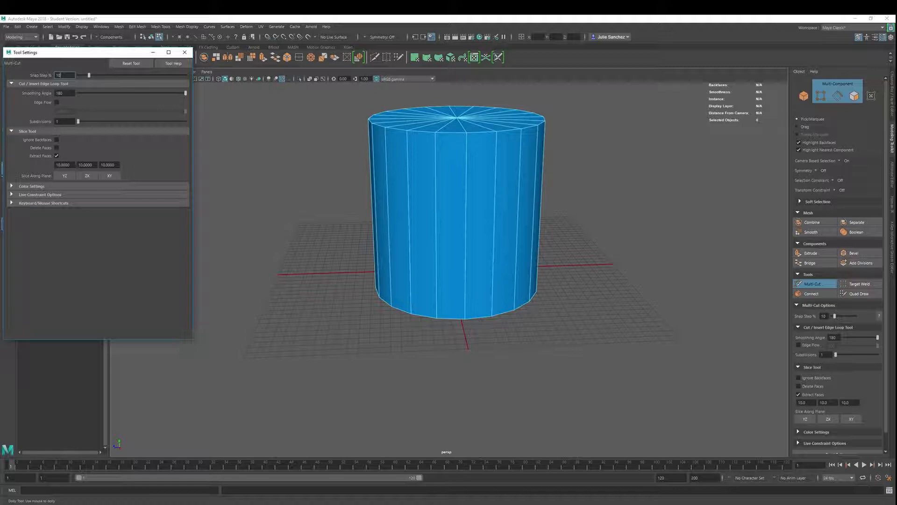
pyautogui.moveTo(317, 123)
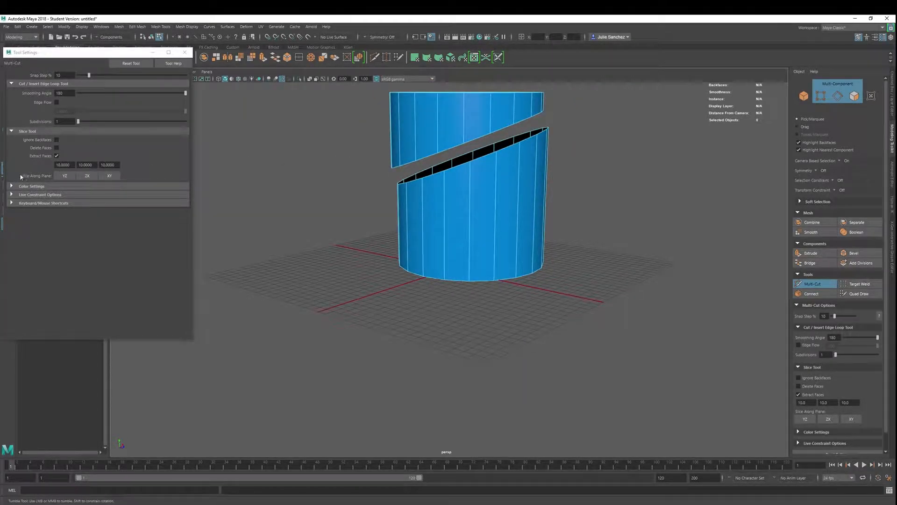
# Enable Extract Faces in the Multi-Cut Tool Settings
pyautogui.click(65, 175)
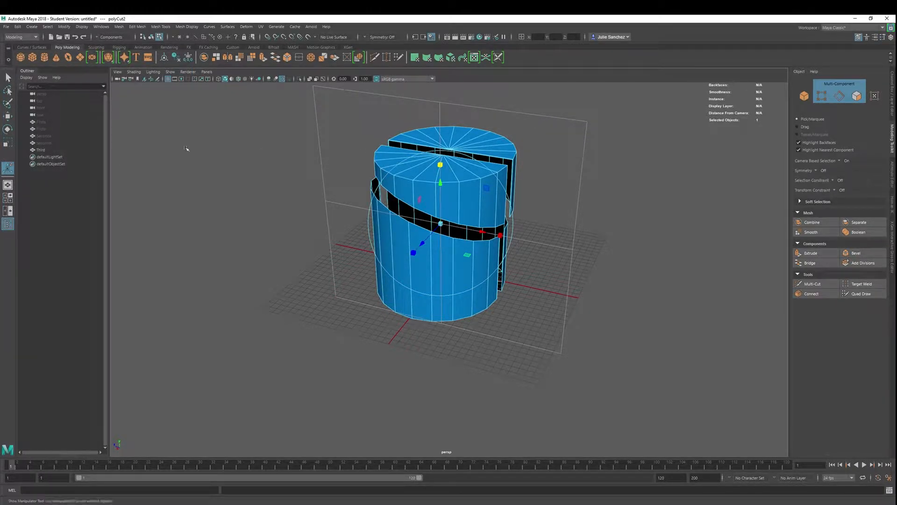
# Reopen Multi-Cut settings with Extract Faces on, and orbit around the many separated slices
pyautogui.click(811, 283)
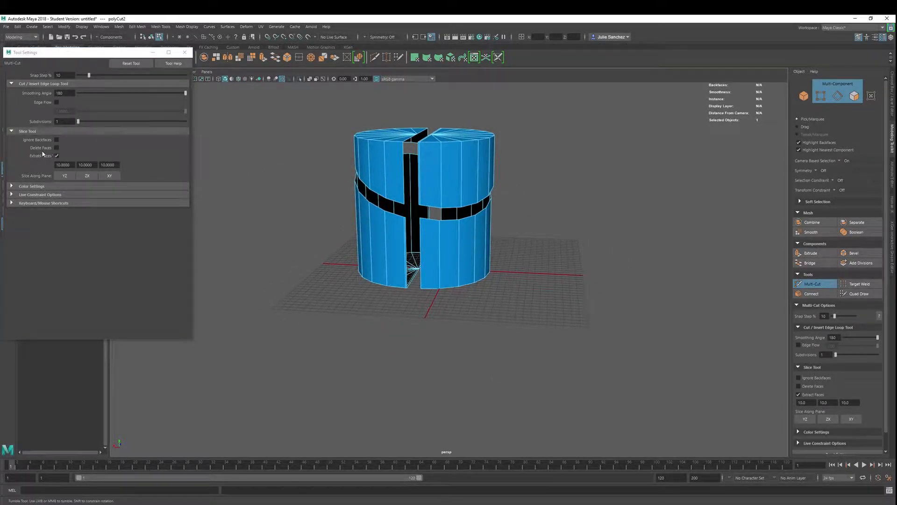
pyautogui.click(56, 156)
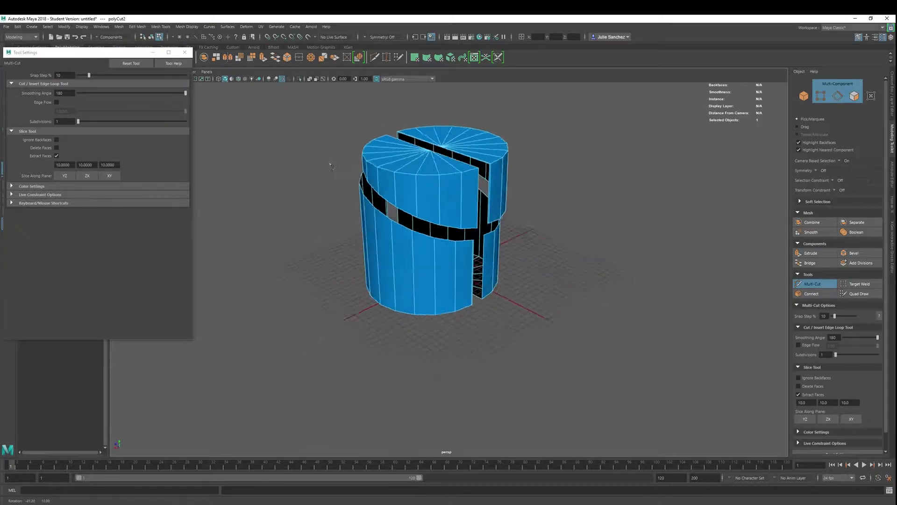
pyautogui.moveTo(331, 166); pyautogui.dragTo(569, 159)
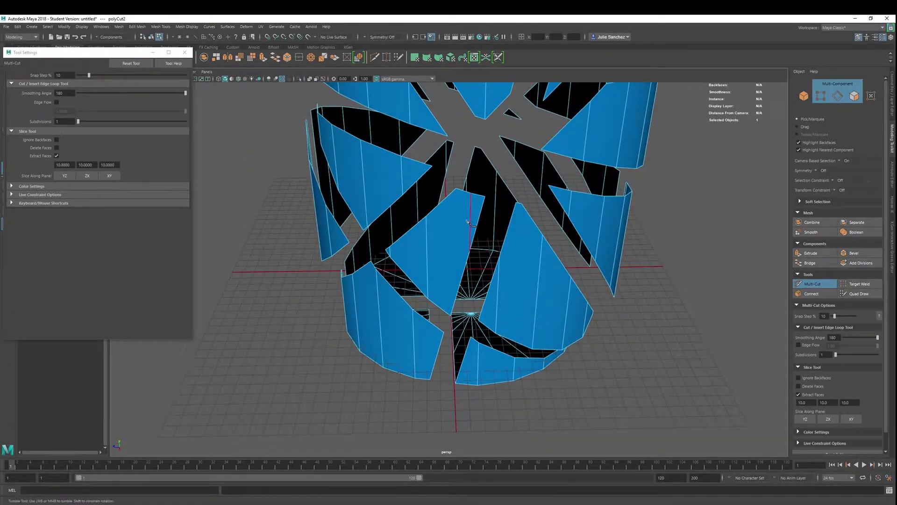
pyautogui.moveTo(469, 223); pyautogui.dragTo(349, 206)
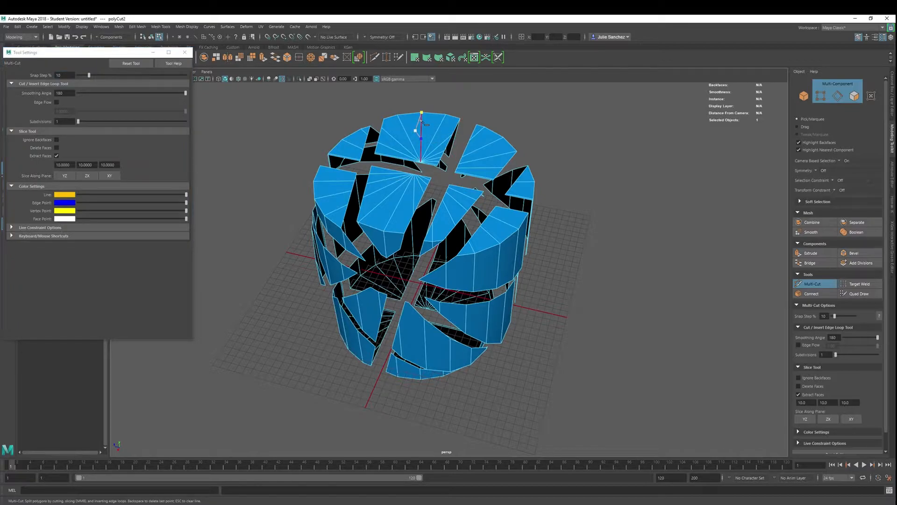
# Expand Color Settings and reset the Multi-Cut tool to its defaults
pyautogui.click(335, 178)
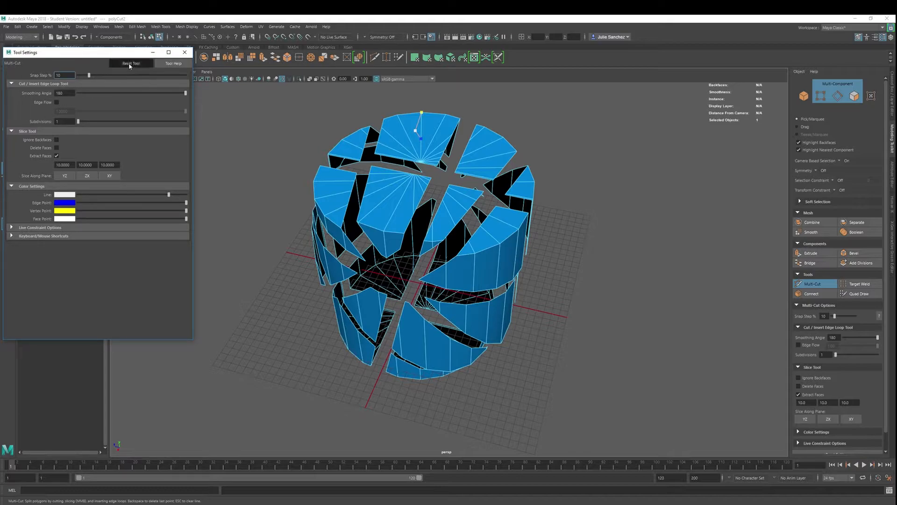
pyautogui.click(40, 227)
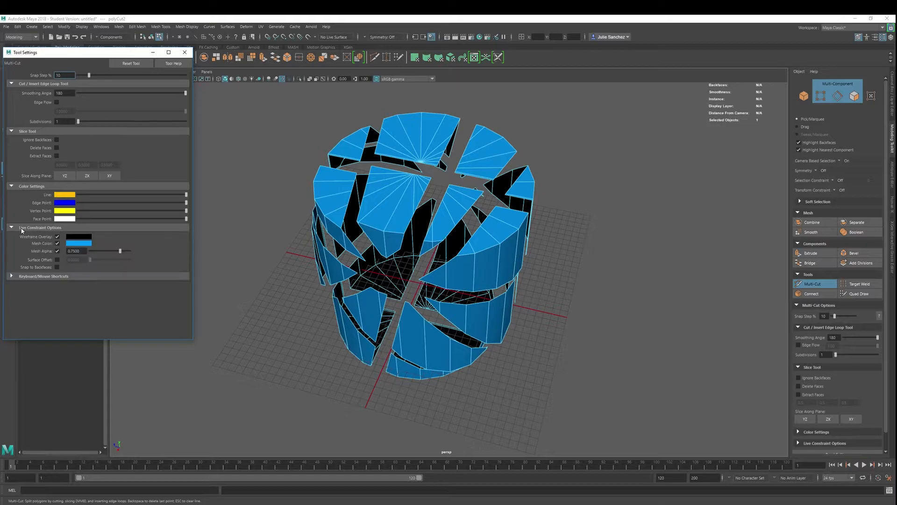
pyautogui.moveTo(204, 301)
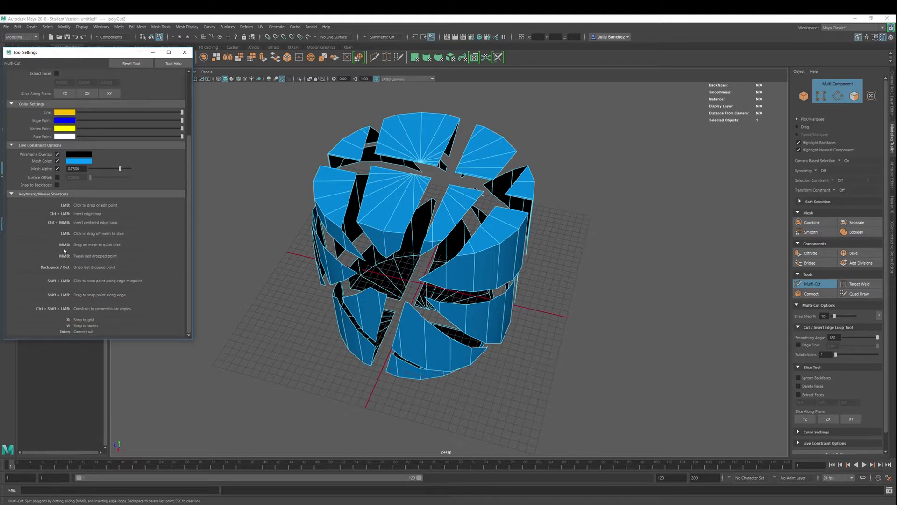
pyautogui.moveTo(191, 160)
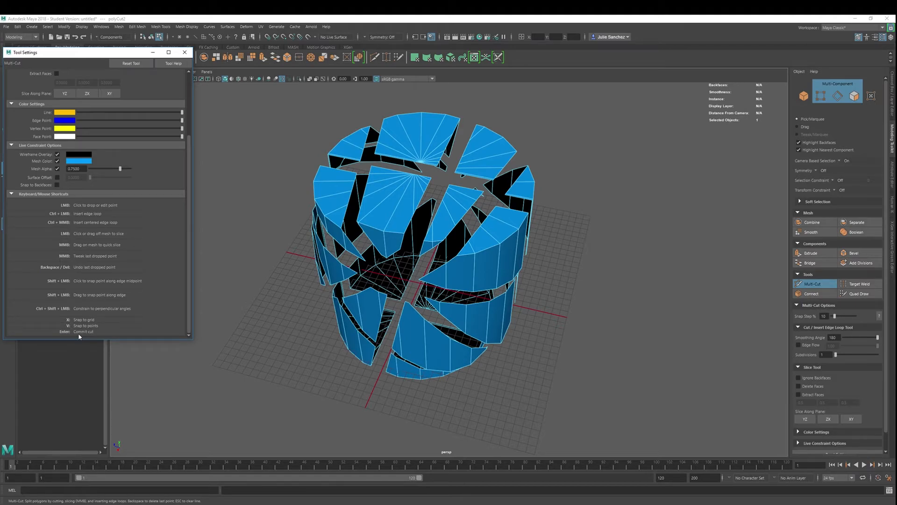
pyautogui.moveTo(607, 245)
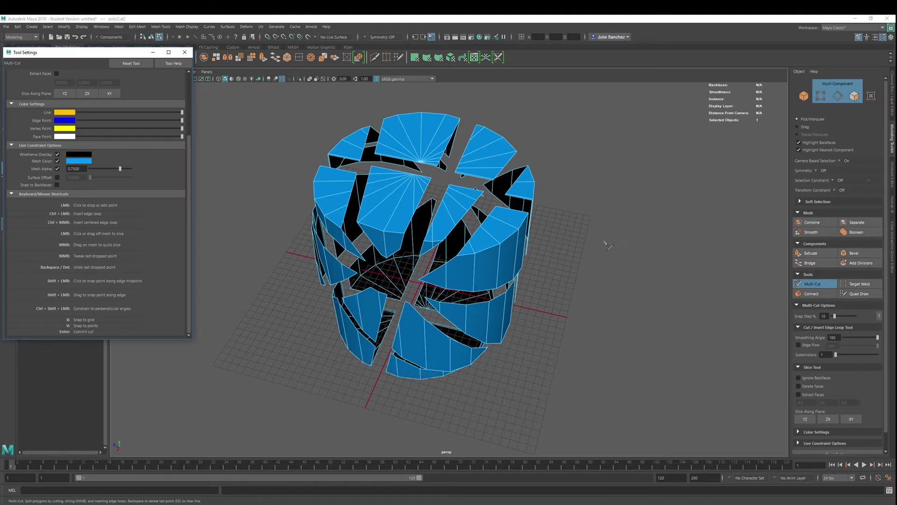
# Orbit around the shattered cylinder with the Multi-Cut shortcut list open
pyautogui.moveTo(610, 245); pyautogui.dragTo(638, 240)
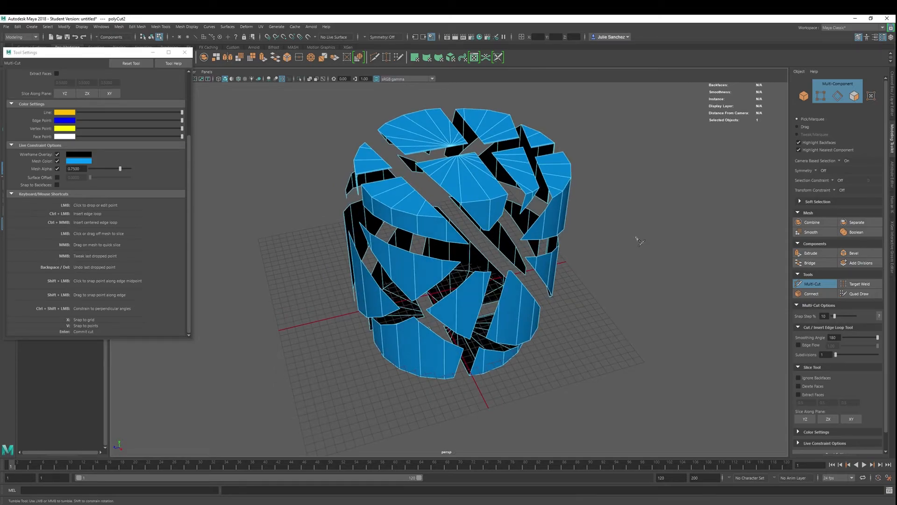